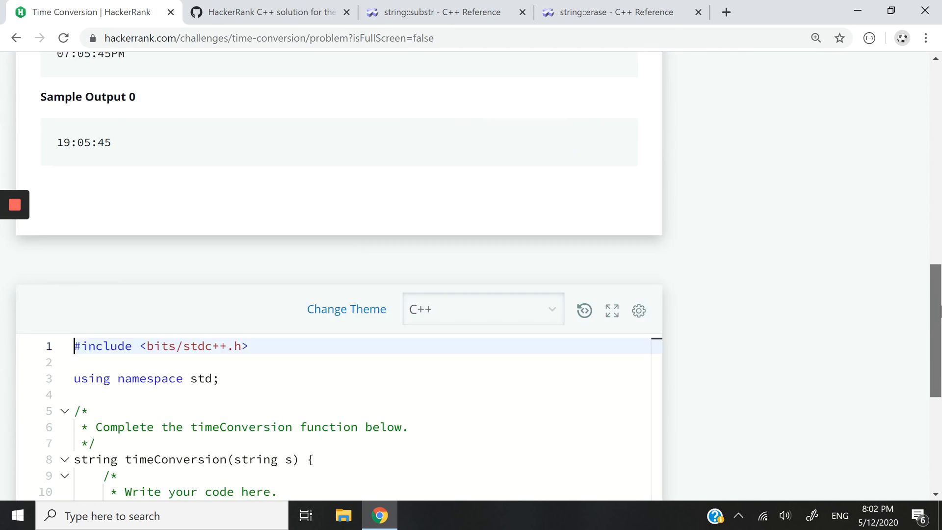
- Review the 12-hour AM/PM statement and switch to the side-by-side problem-and-editor layout
scroll("up", 3)
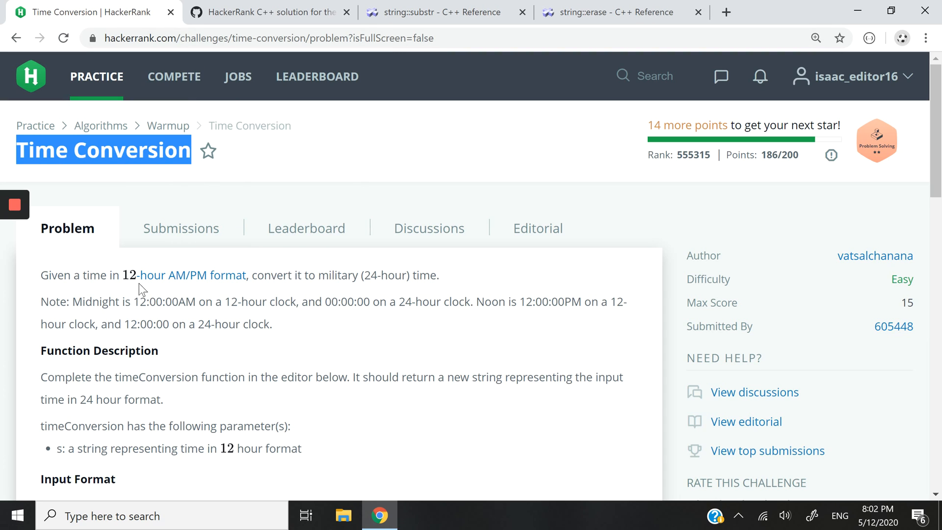
left_click_drag(87, 274, 255, 275)
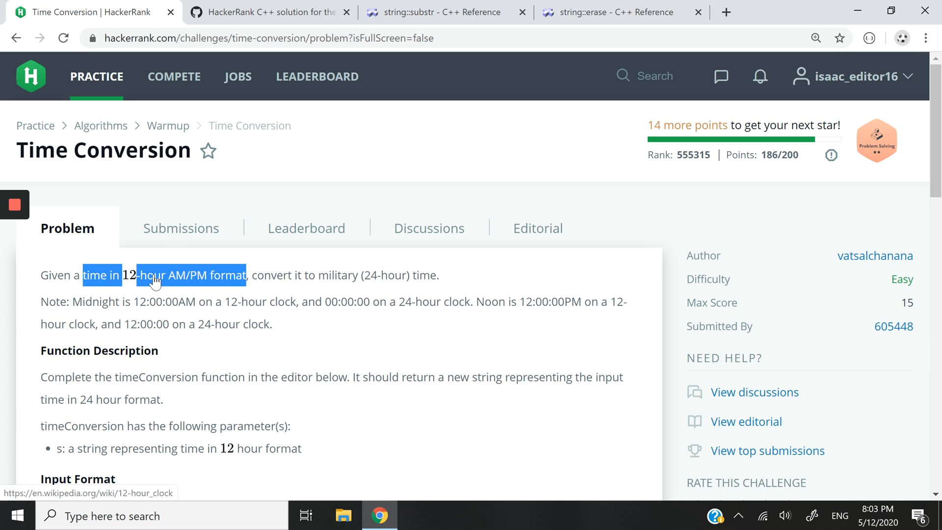
mouse_move(196, 277)
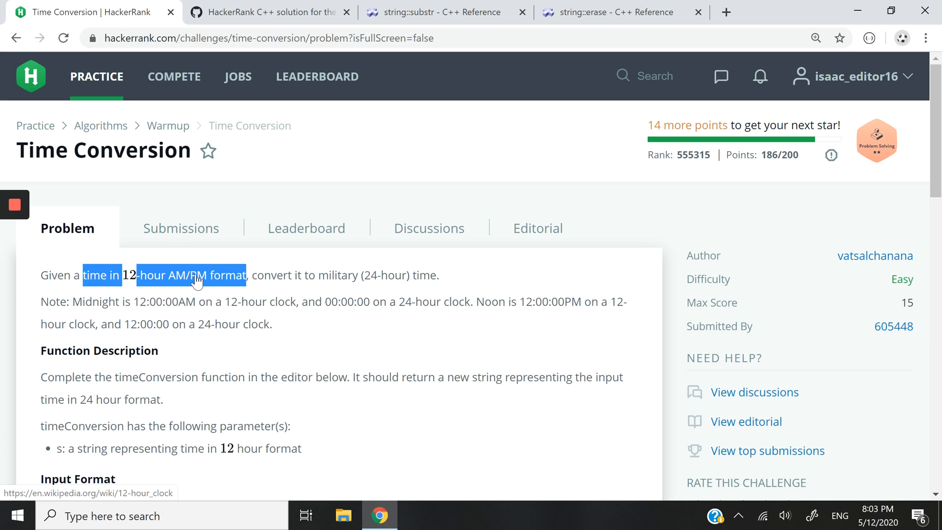
mouse_move(334, 279)
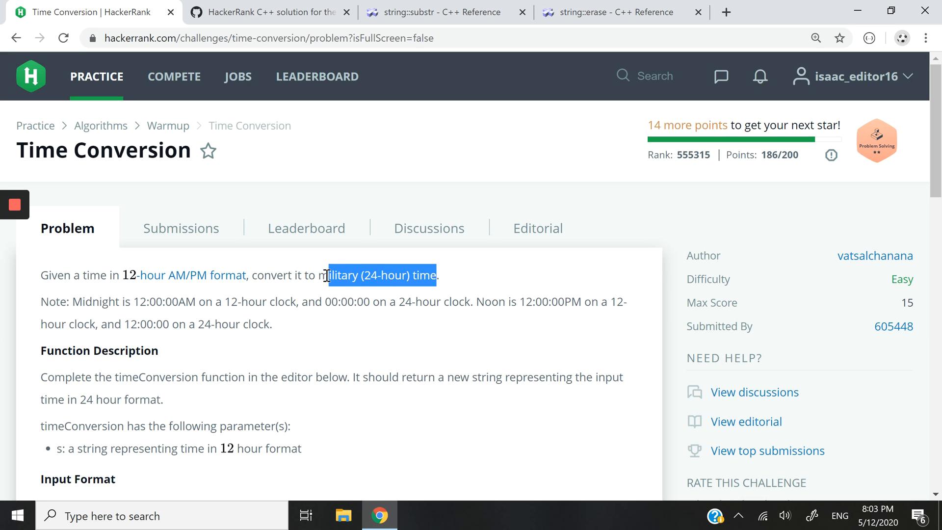
scroll("down", 3)
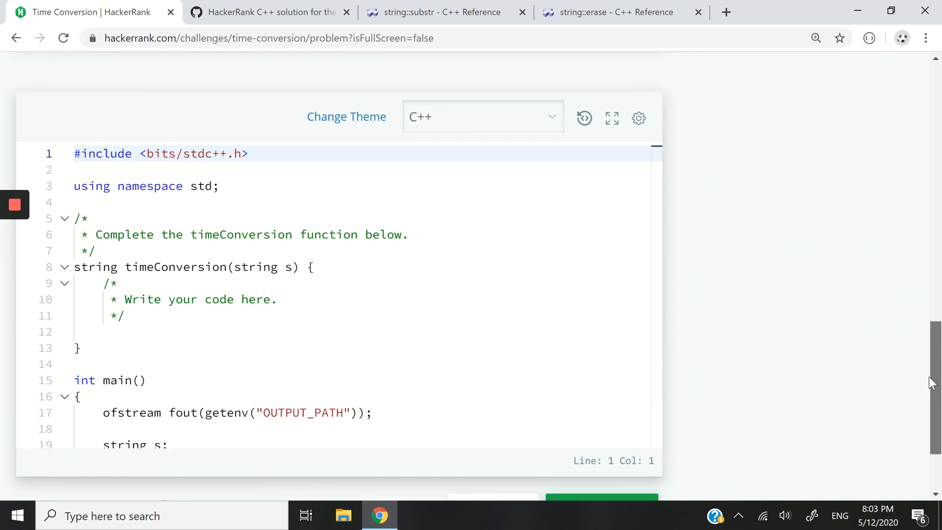
left_click(611, 118)
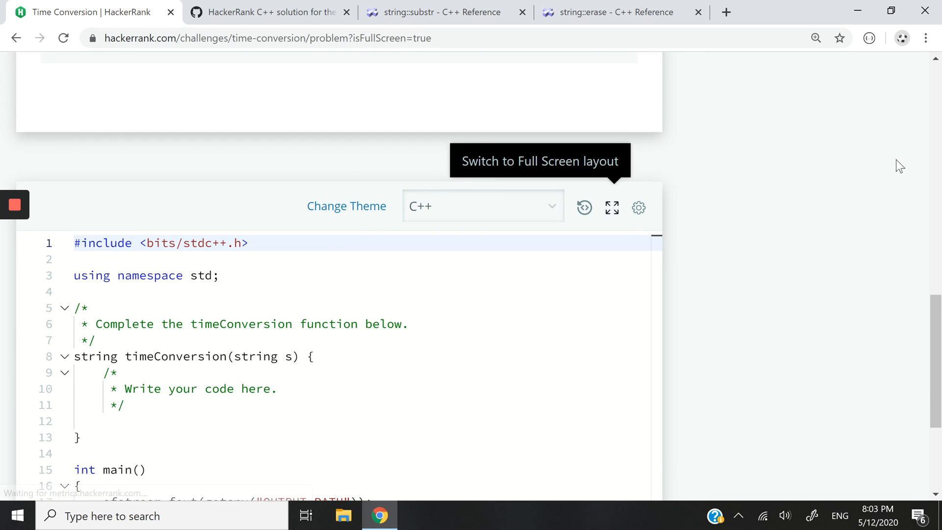
left_click(611, 208)
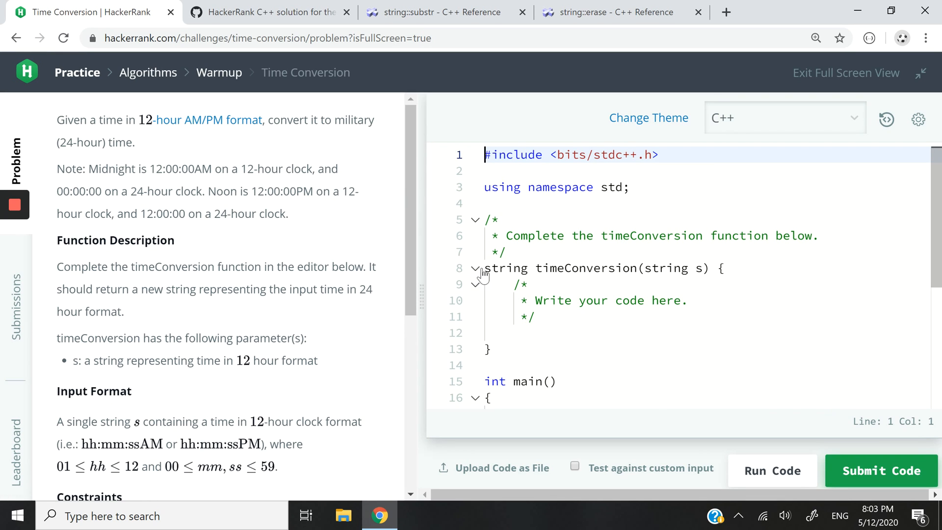
double_click(504, 268)
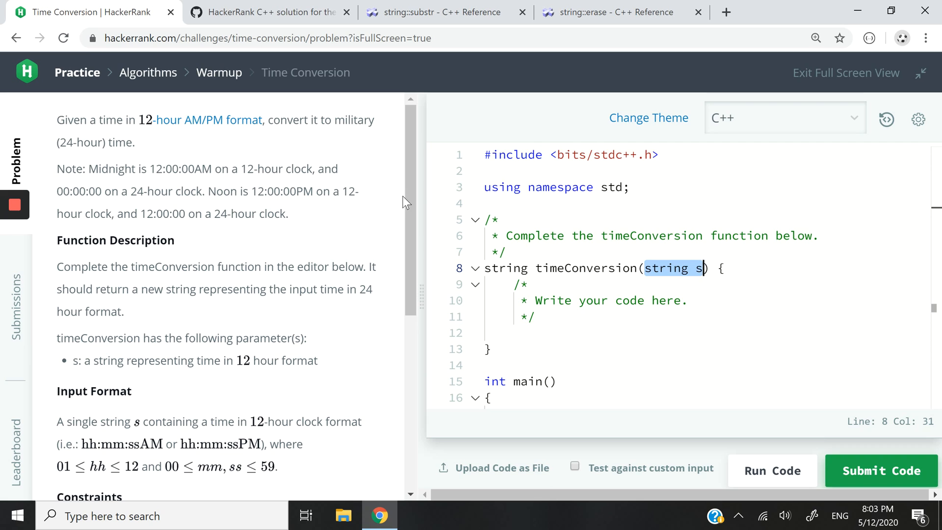
- Check the sample input 07:05:45PM against the expected output 19:05:45
scroll("down", 3)
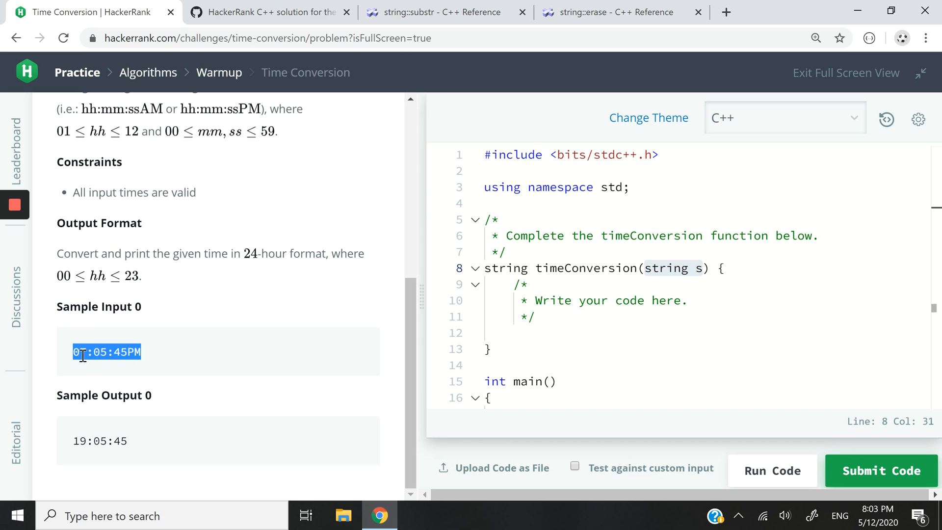
left_click(114, 352)
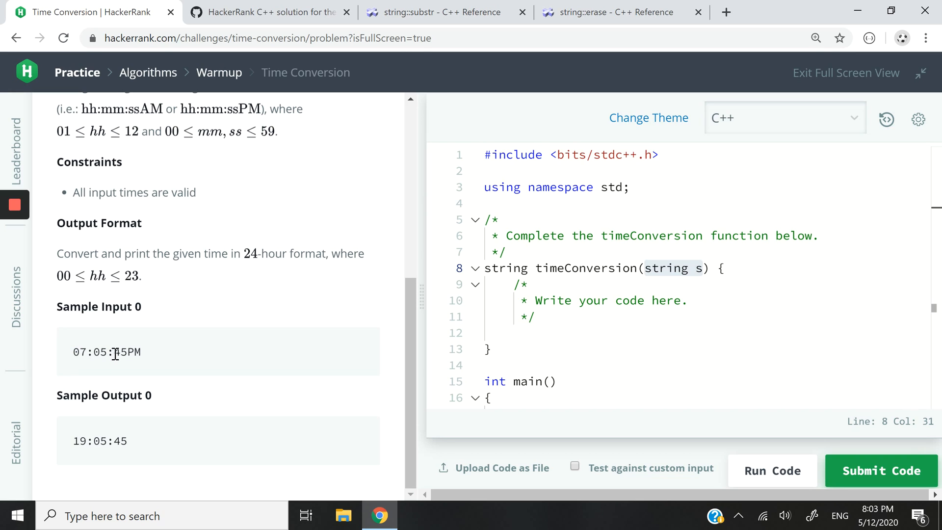
double_click(118, 352)
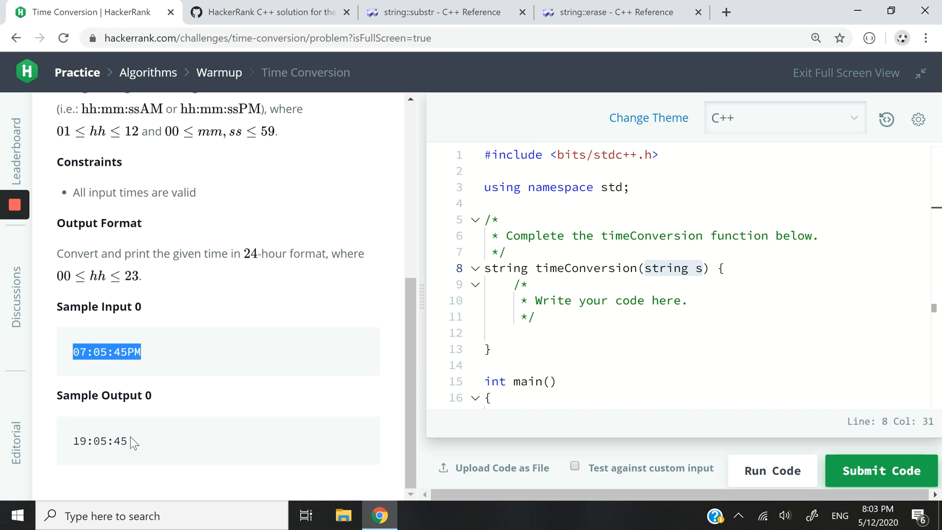
double_click(78, 441)
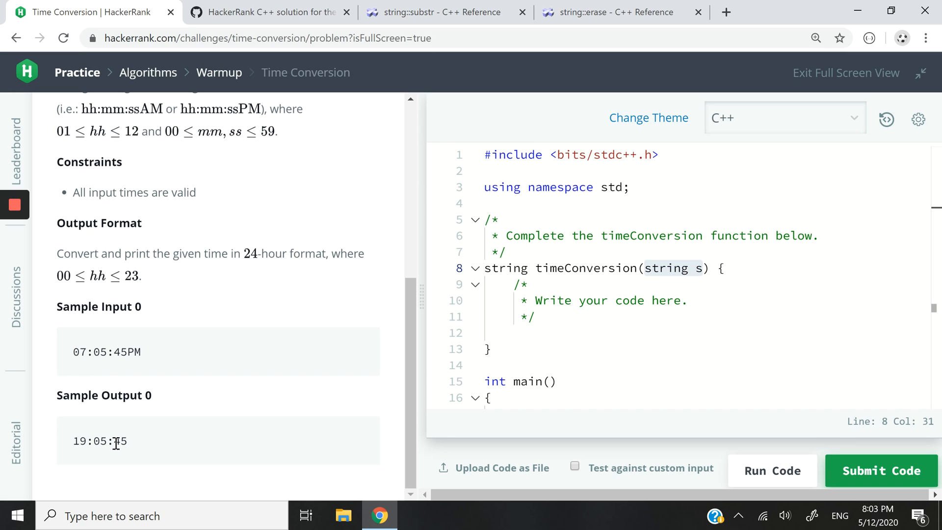
mouse_move(133, 449)
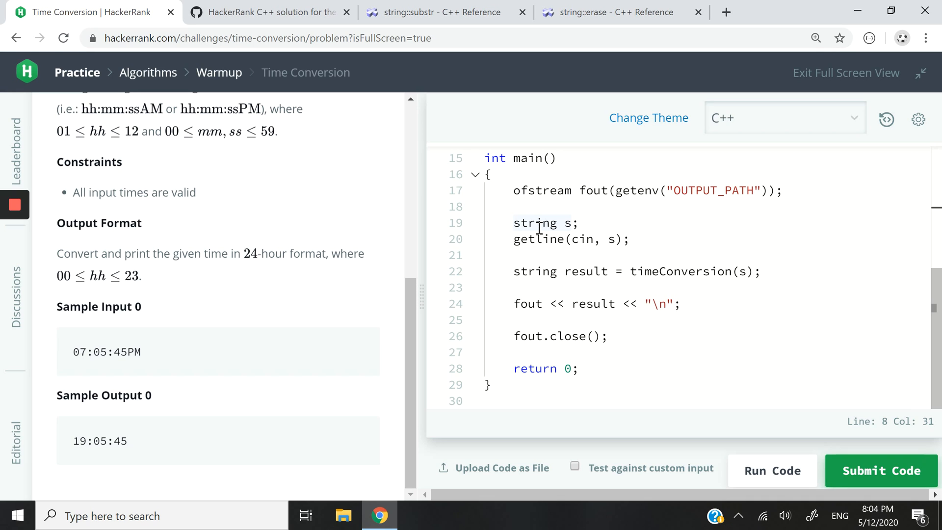
- Delete the starter comment above the timeConversion function
left_click(515, 238)
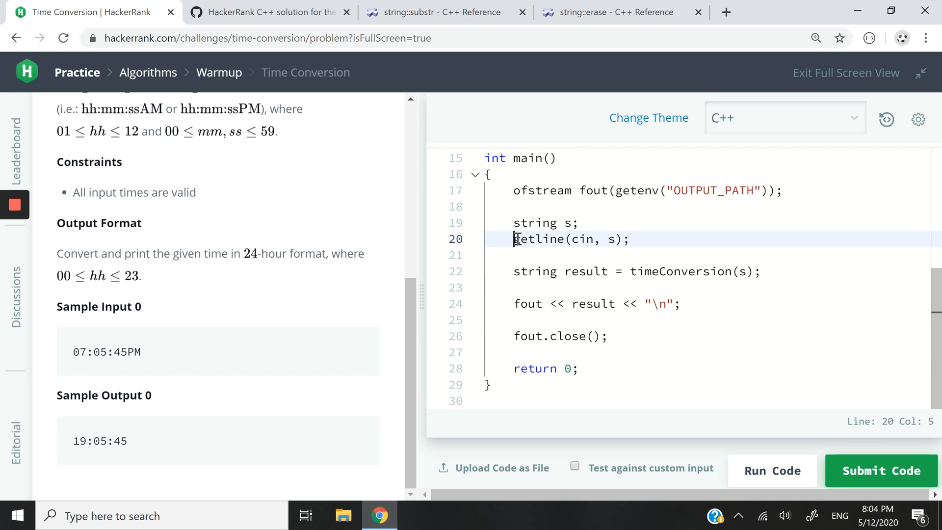
left_click(516, 270)
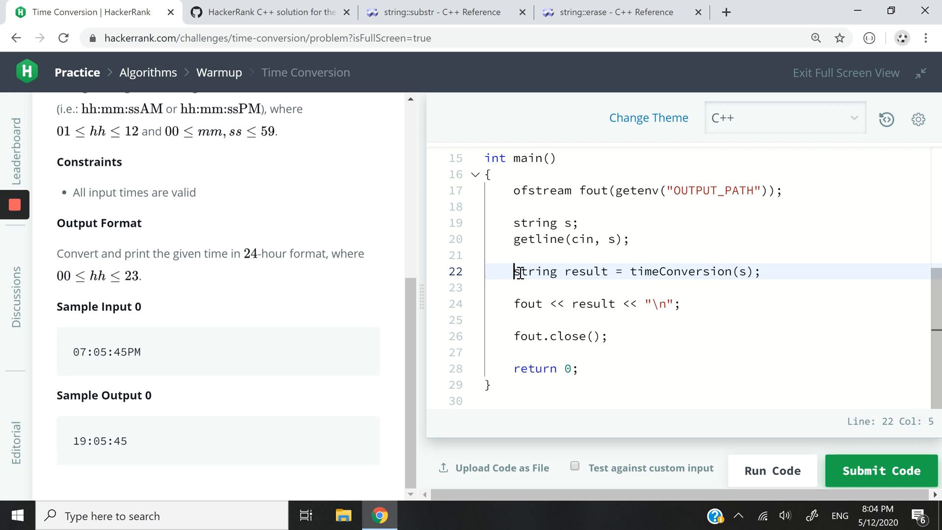
left_click_drag(515, 271, 752, 270)
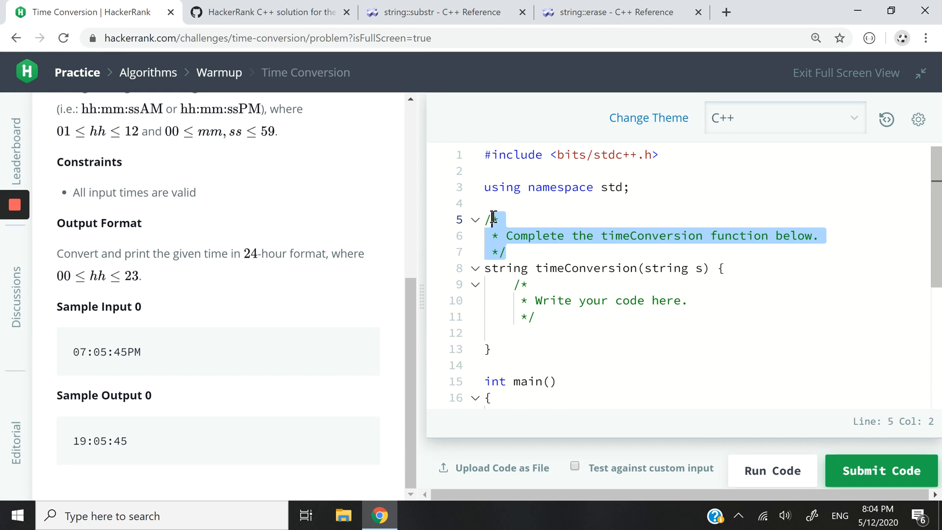
key("Delete")
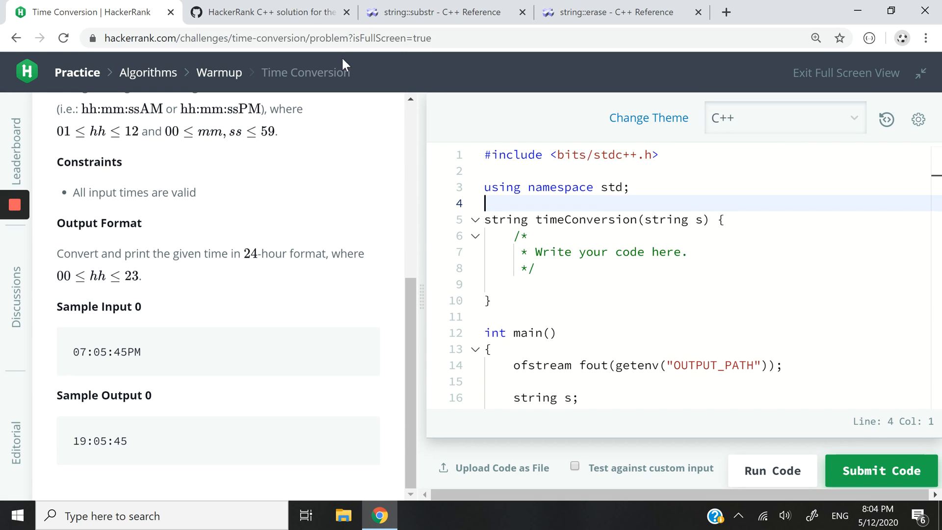
- Review the timeConversion solution in the TimeConversion.cpp gist and return to the HackerRank problem
left_click(264, 12)
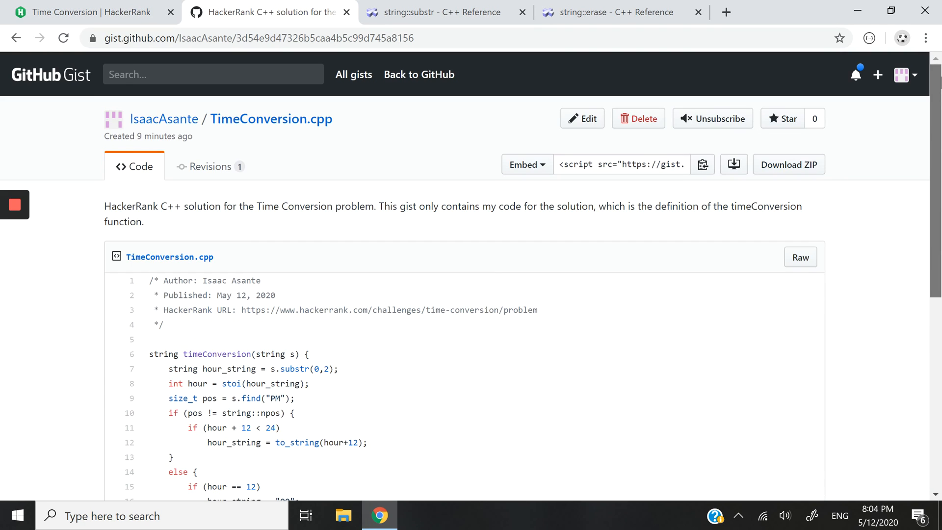
scroll("down", 3)
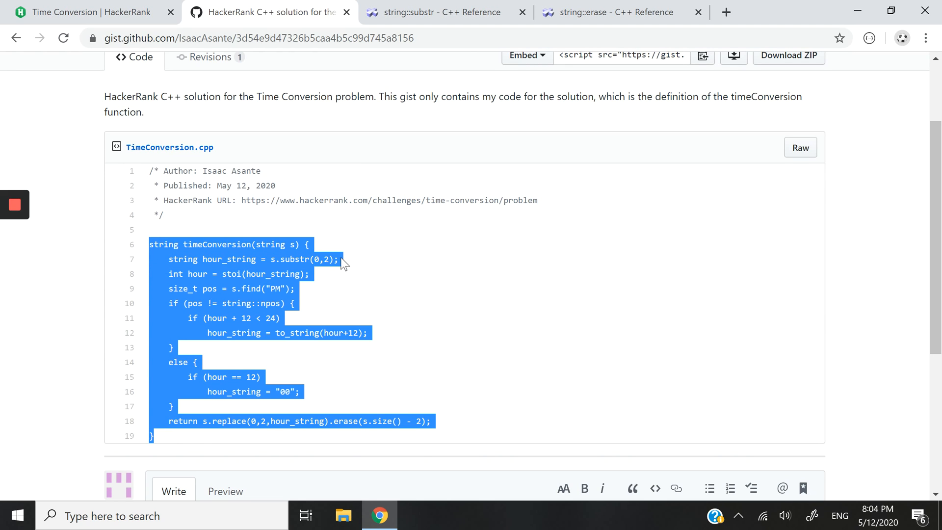
scroll("down", 3)
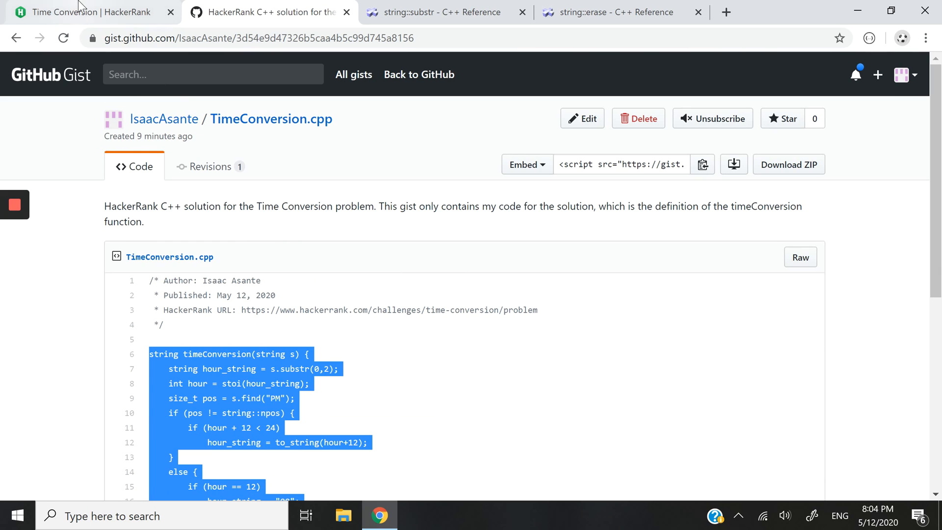
left_click(84, 12)
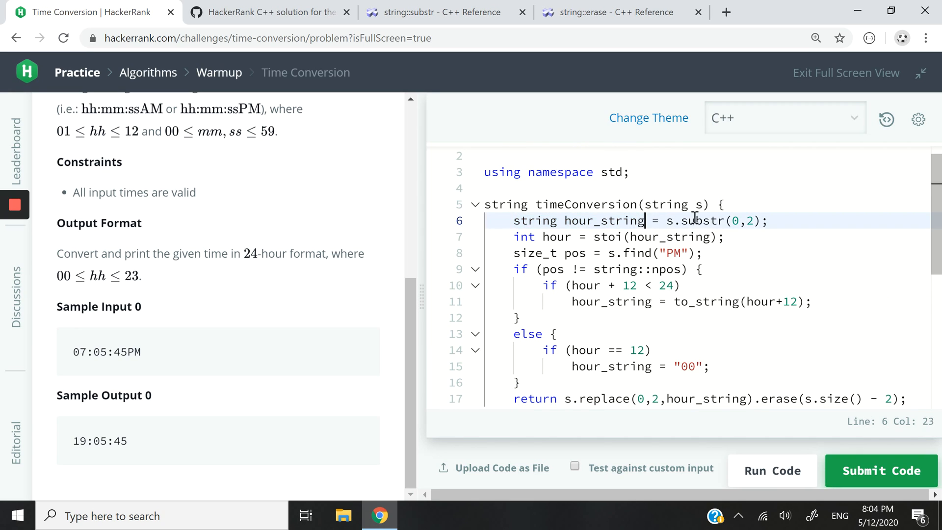
left_click(689, 221)
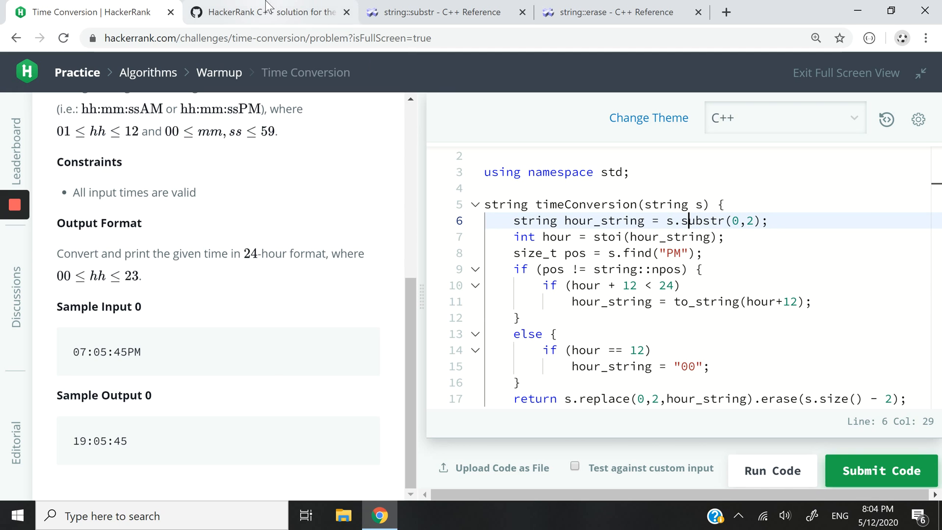
left_click(443, 11)
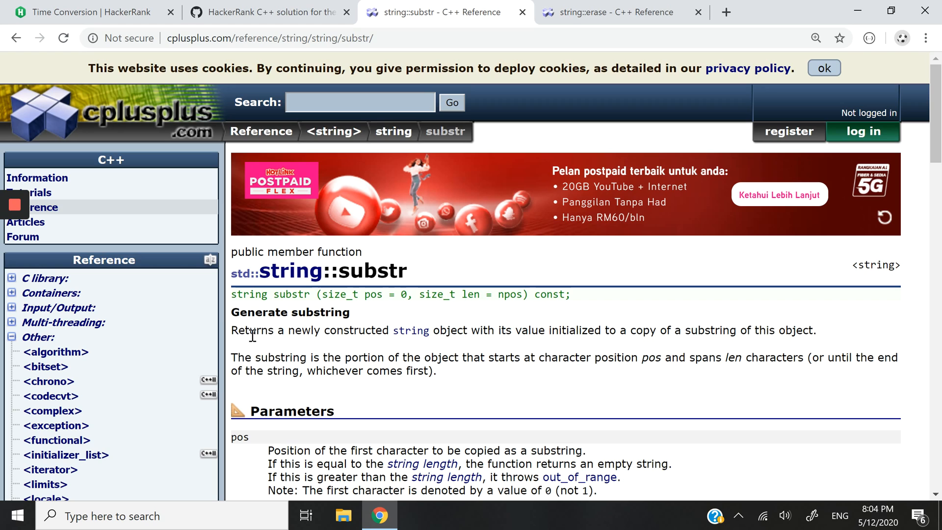
left_click_drag(231, 330, 459, 329)
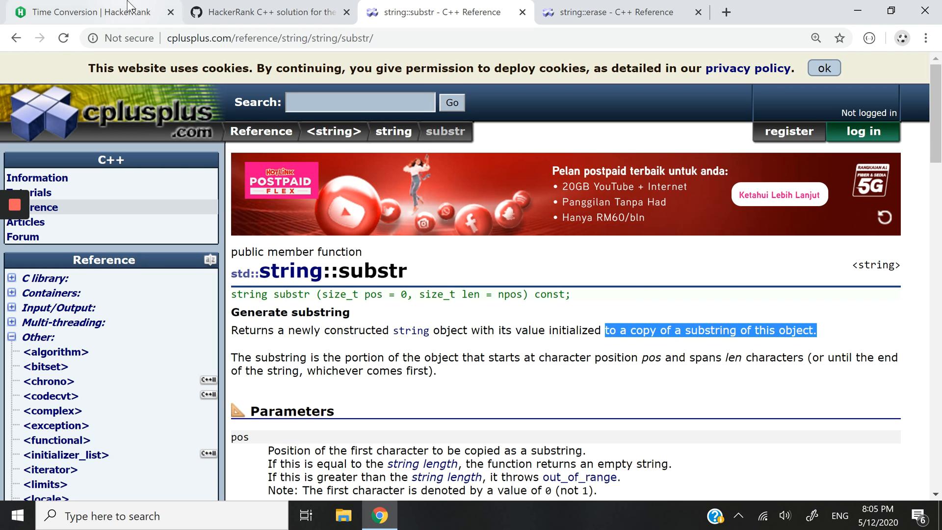
left_click(84, 12)
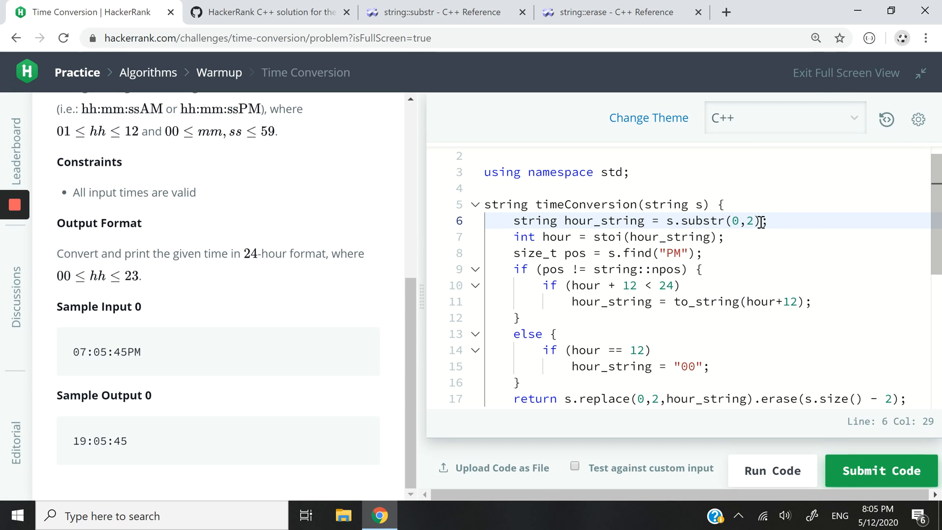
left_click_drag(762, 221, 665, 221)
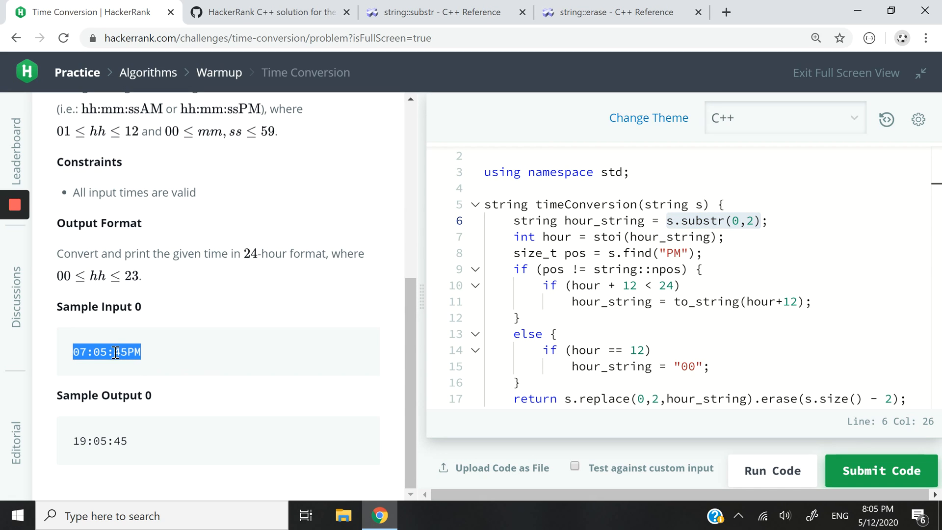
left_click(81, 351)
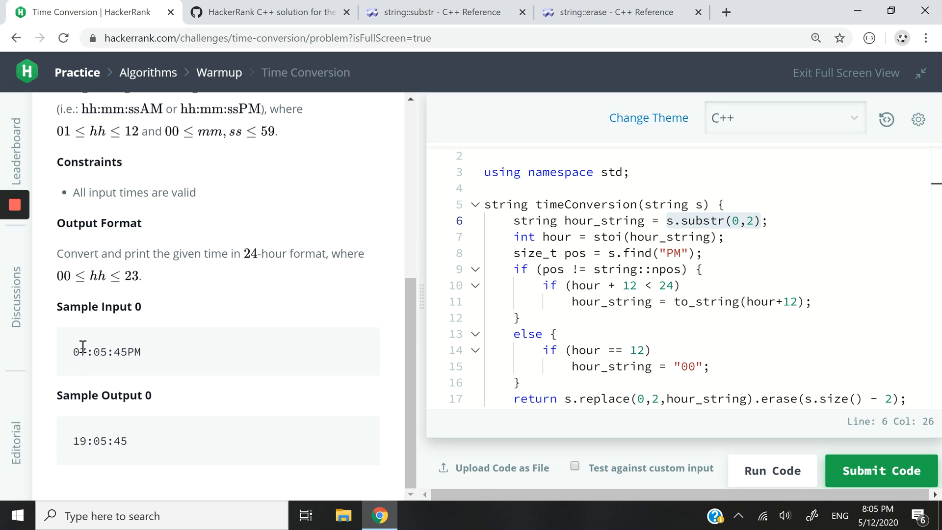
double_click(71, 352)
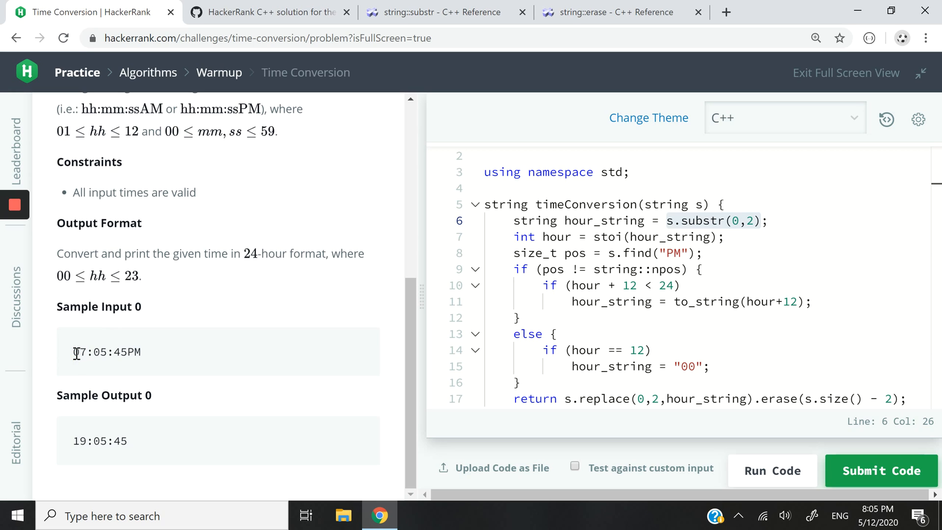
mouse_move(582, 226)
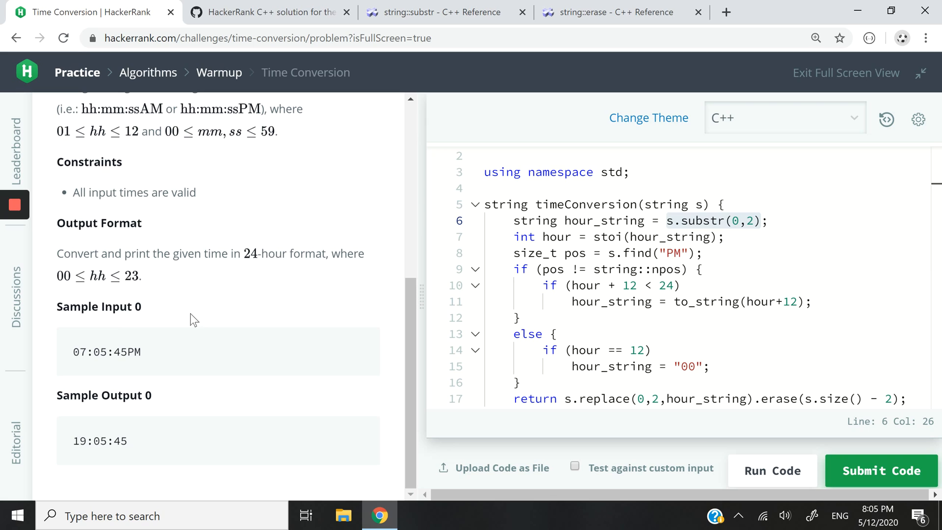
double_click(75, 352)
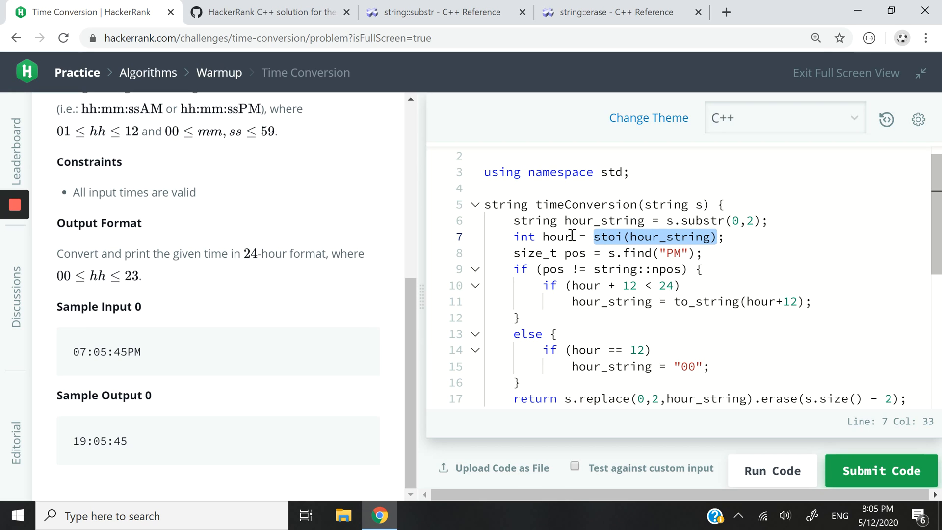
left_click(556, 236)
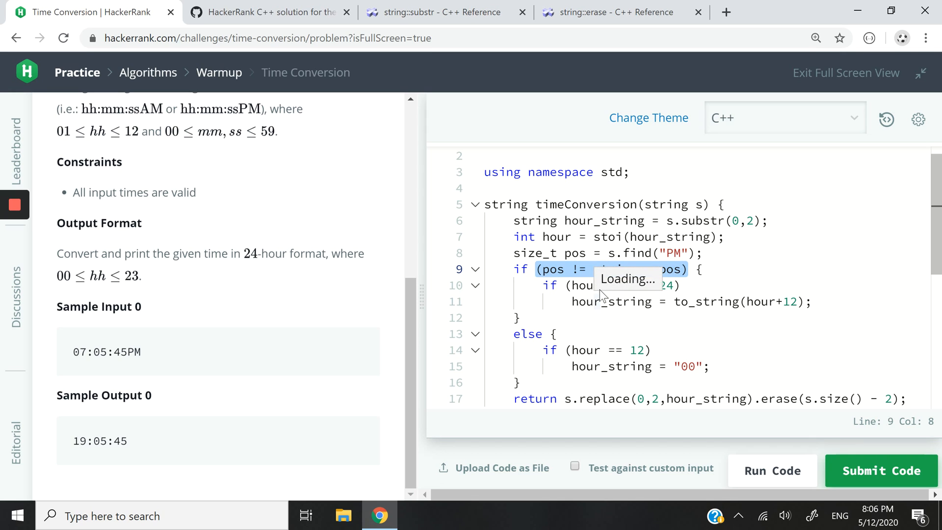
left_click(555, 236)
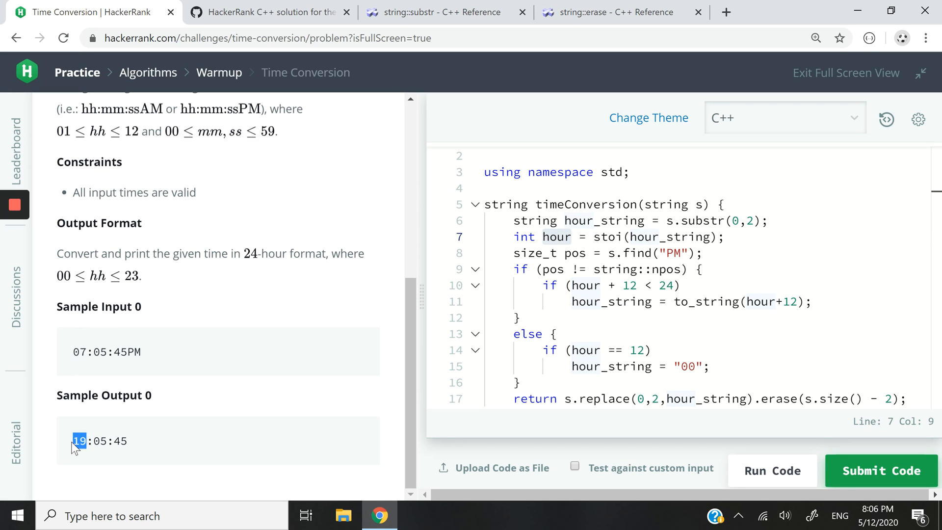
mouse_move(89, 443)
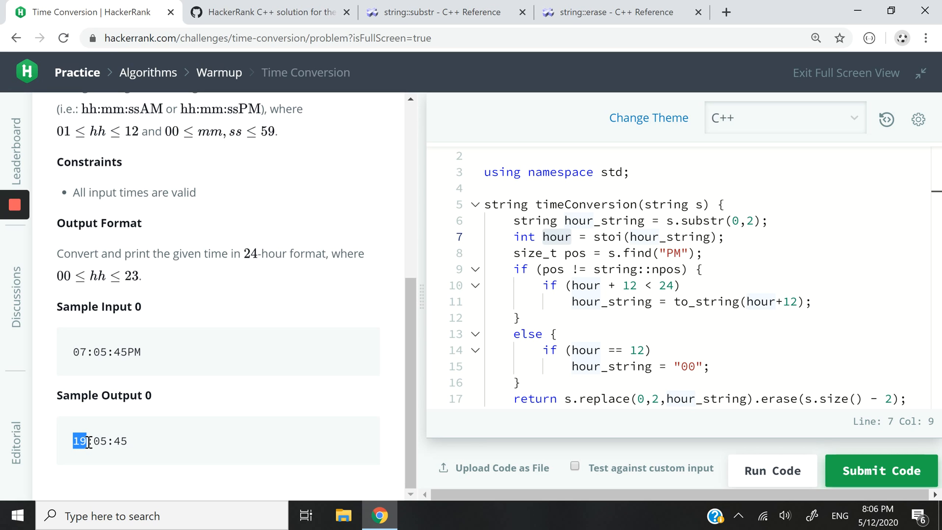
mouse_move(769, 306)
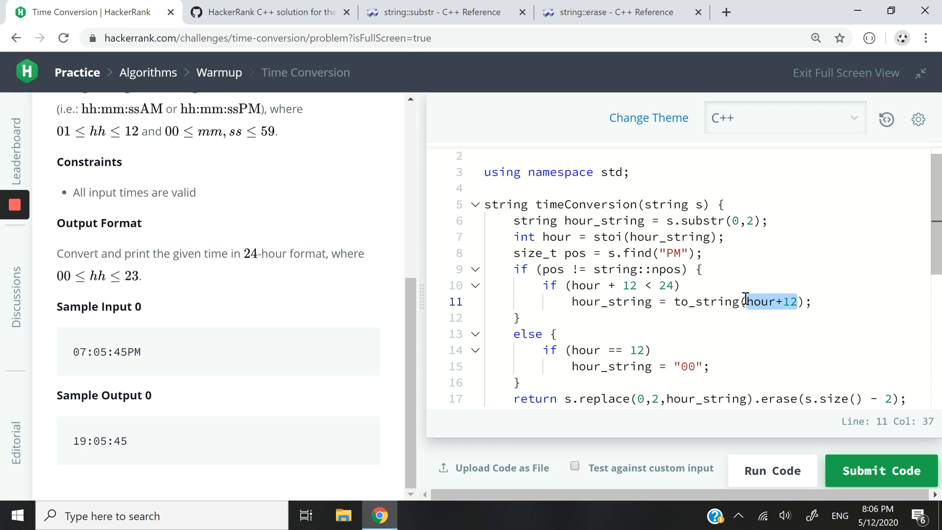
left_click(651, 301)
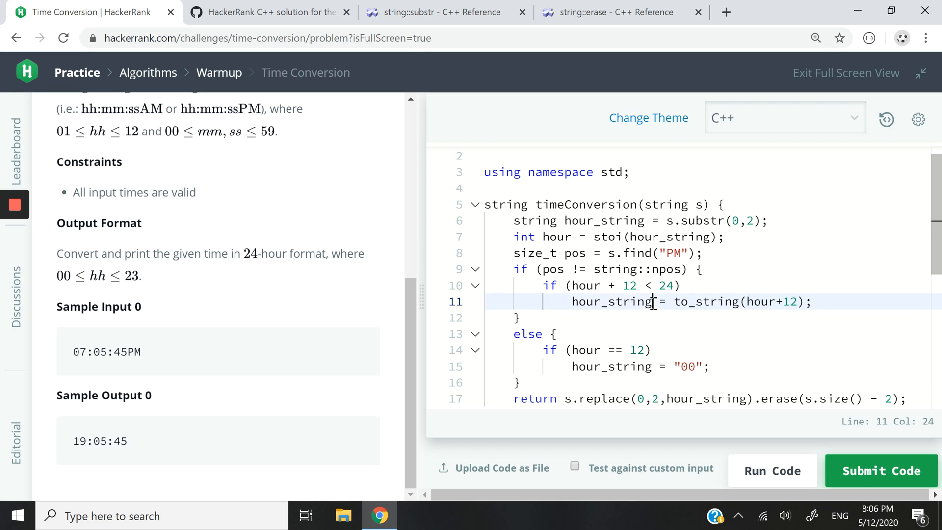
double_click(609, 301)
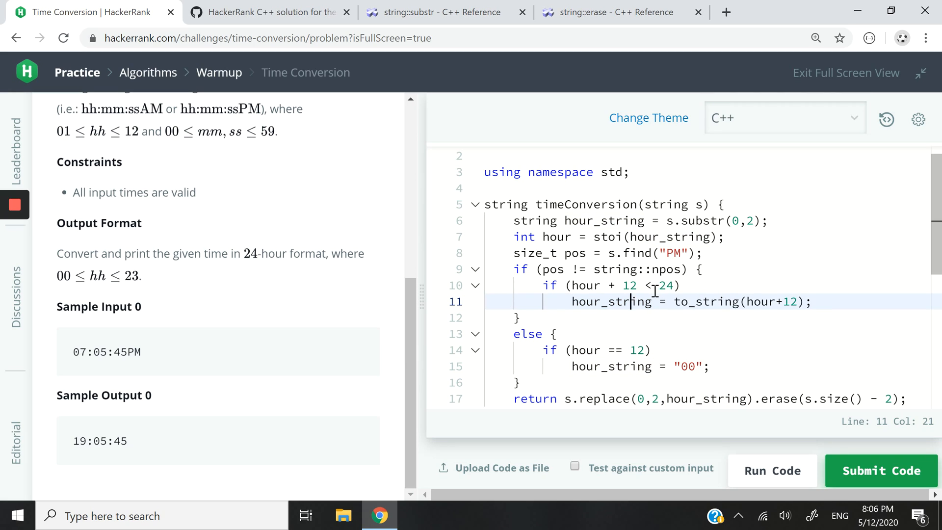
left_click_drag(743, 301, 796, 302)
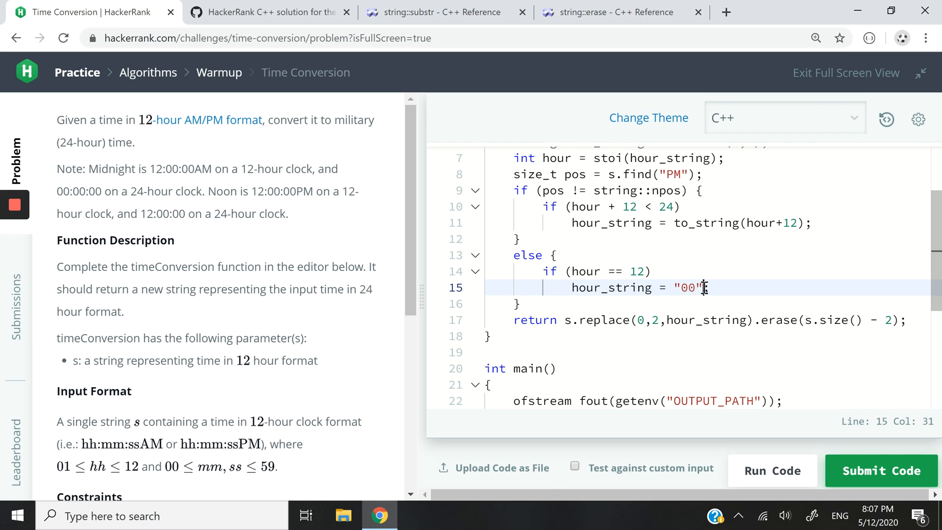
double_click(688, 287)
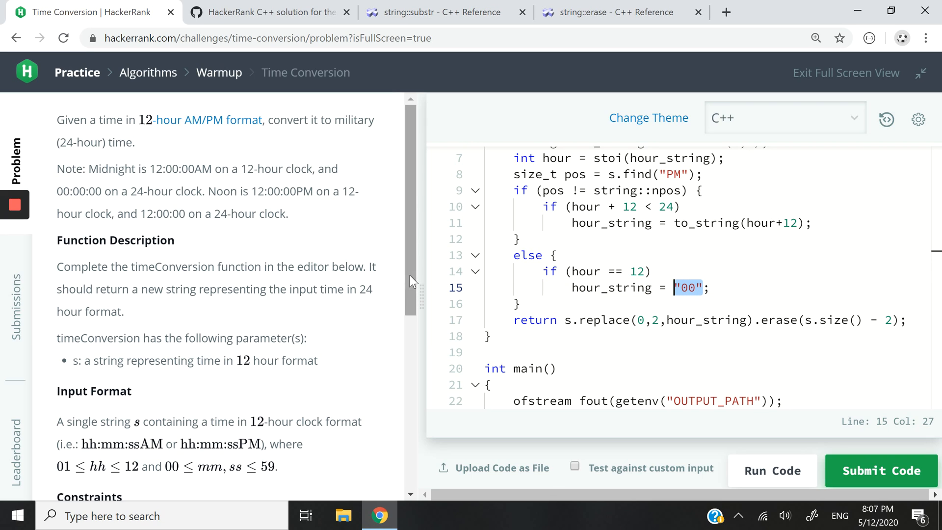
scroll("down", 3)
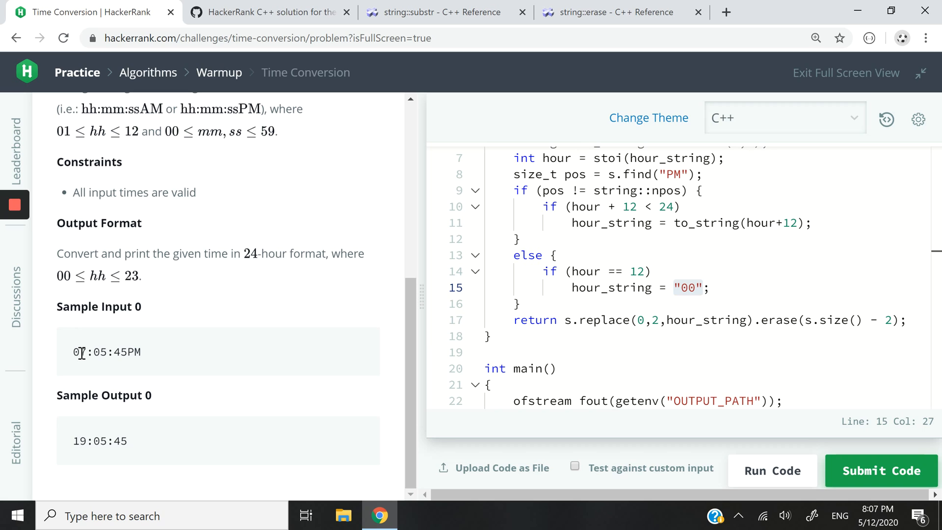
double_click(75, 353)
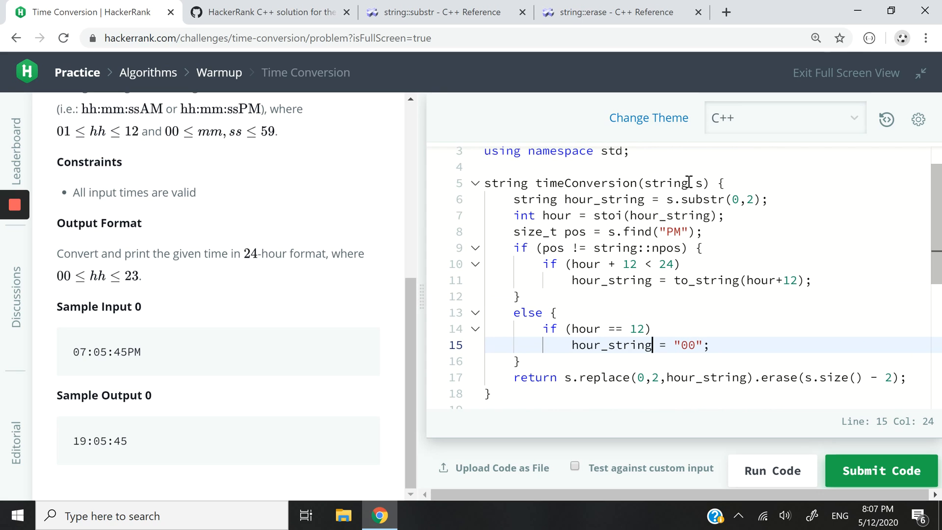
- Relate hour_string in the return line to PM and 19 in the sample, then go to the string::erase reference
double_click(105, 352)
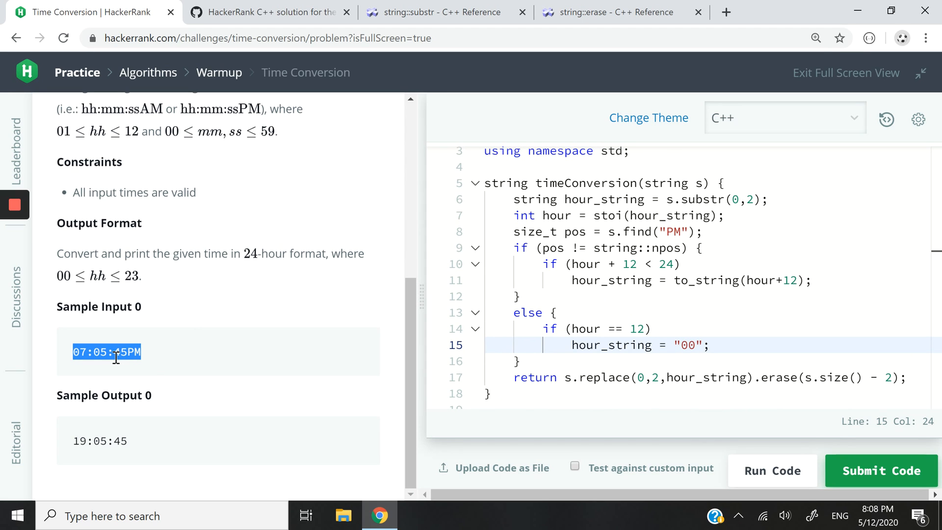
mouse_move(226, 327)
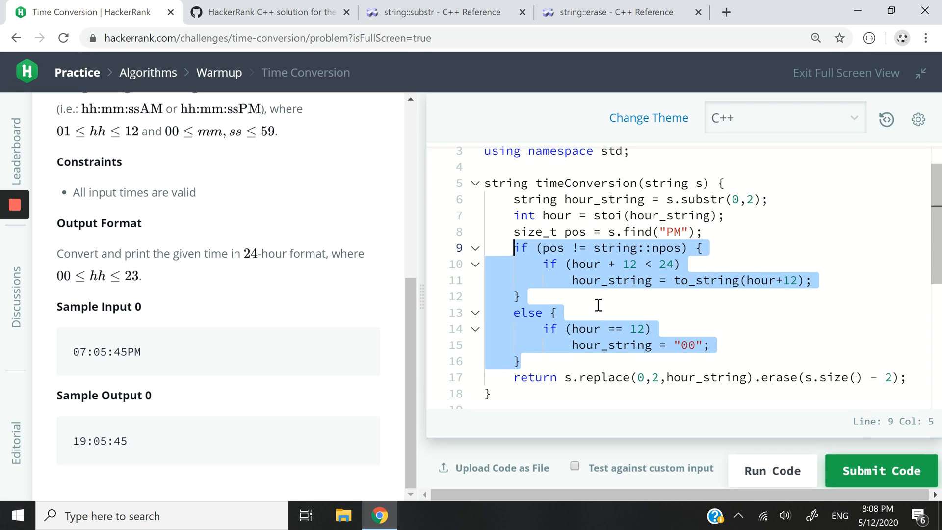
left_click(555, 312)
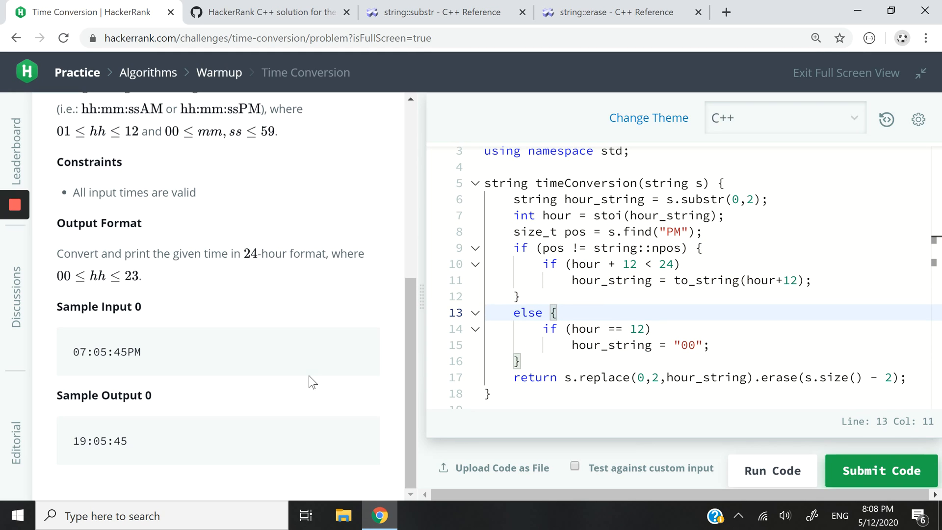
mouse_move(745, 377)
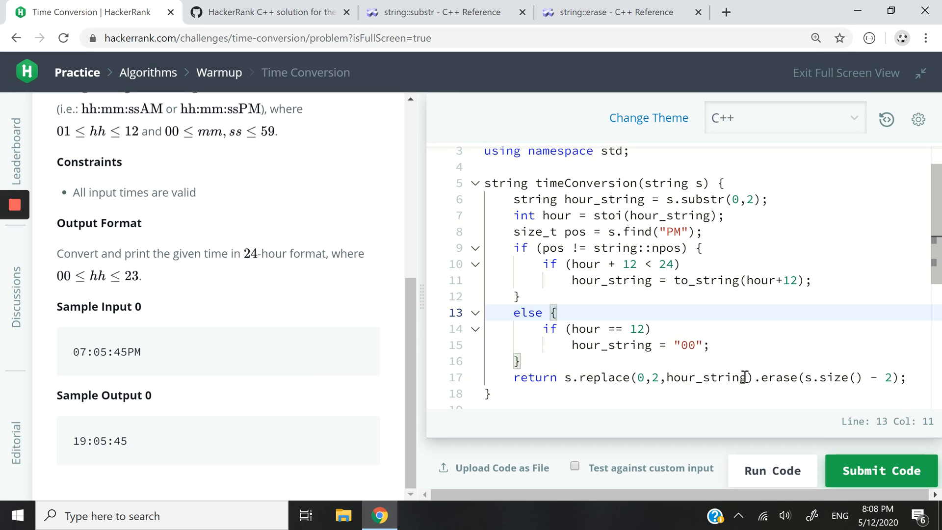
double_click(707, 376)
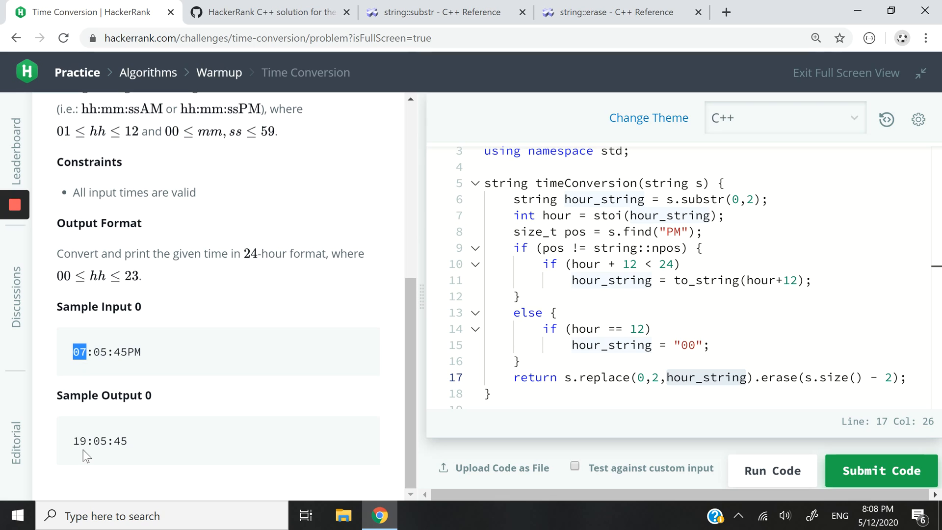
double_click(80, 440)
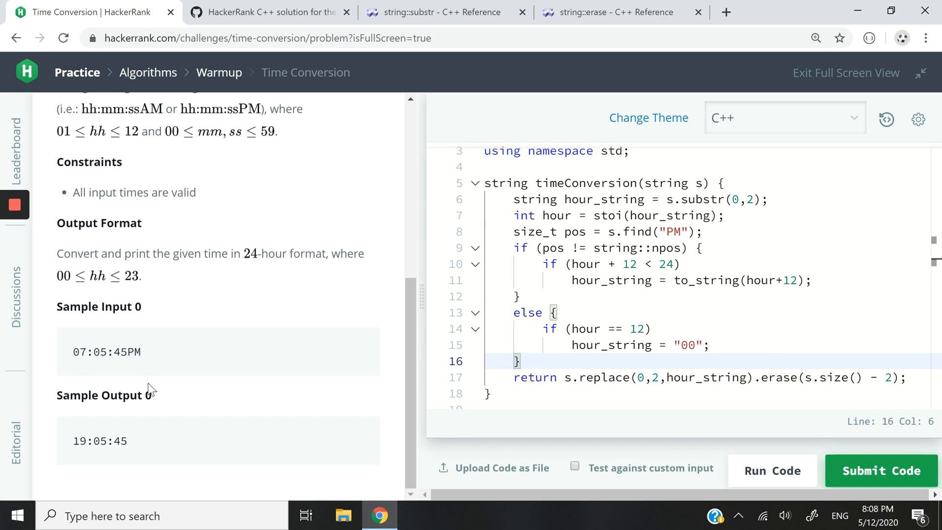
double_click(130, 352)
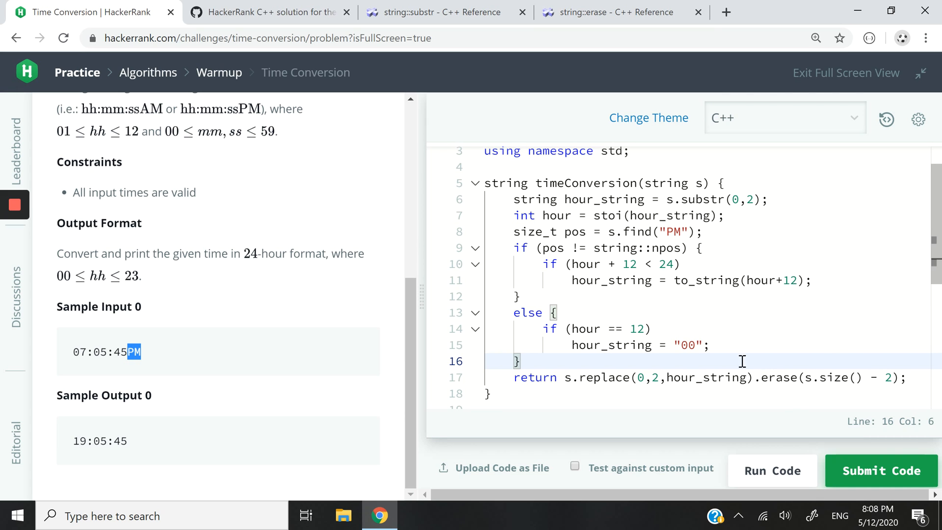
left_click(607, 11)
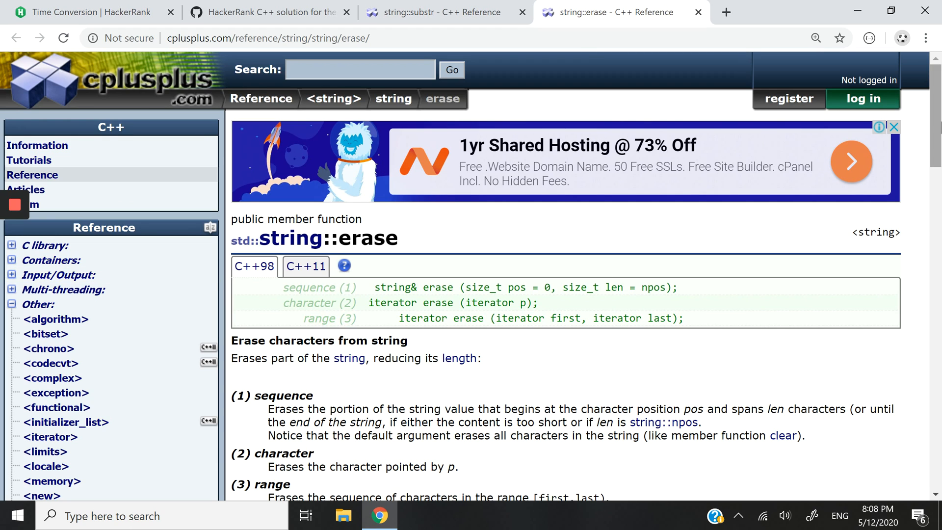
scroll("down", 3)
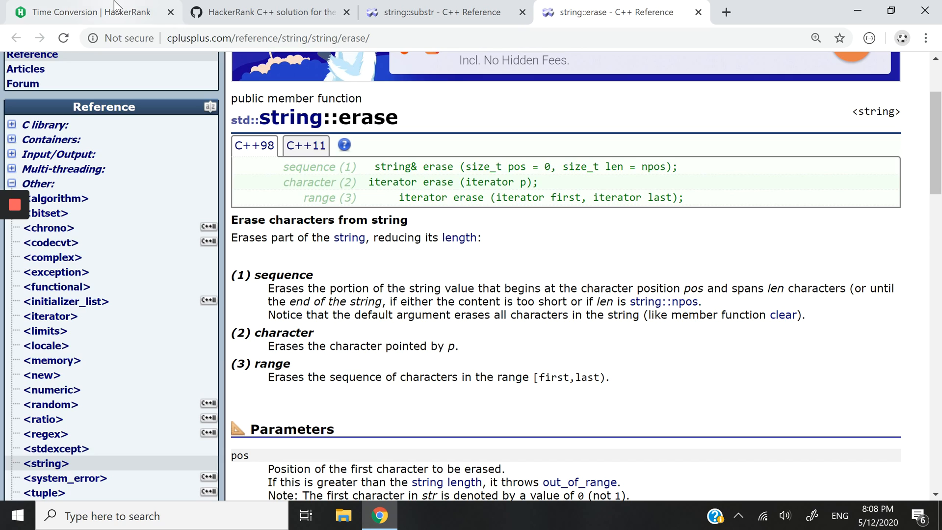
left_click(85, 12)
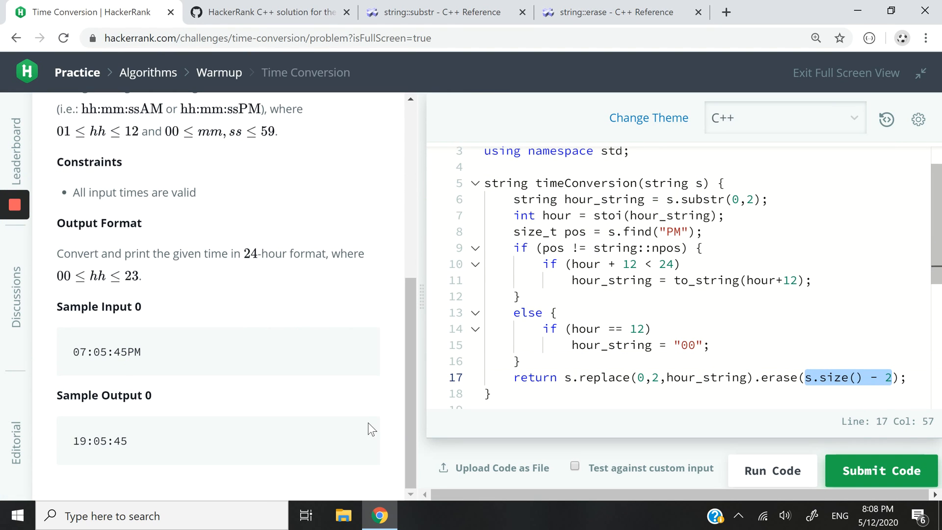
- Highlight the PM suffix in the sample input that the erase call removes
double_click(134, 352)
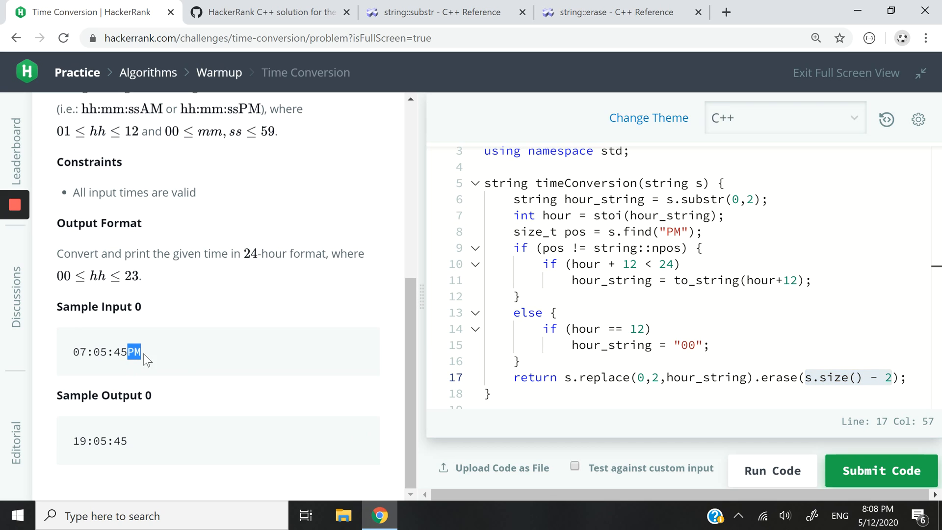
mouse_move(564, 380)
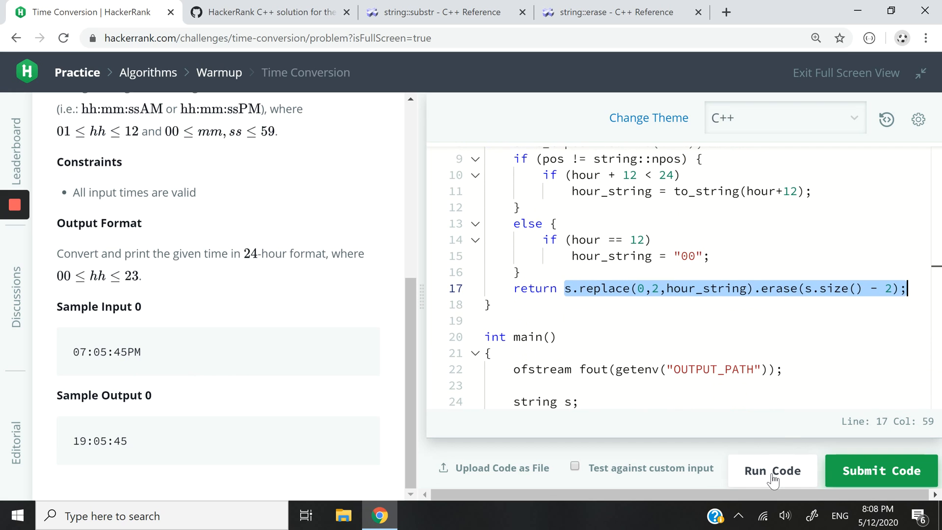
- Run the sample test to get 19:05:45, then submit the solution against all test cases
left_click(771, 470)
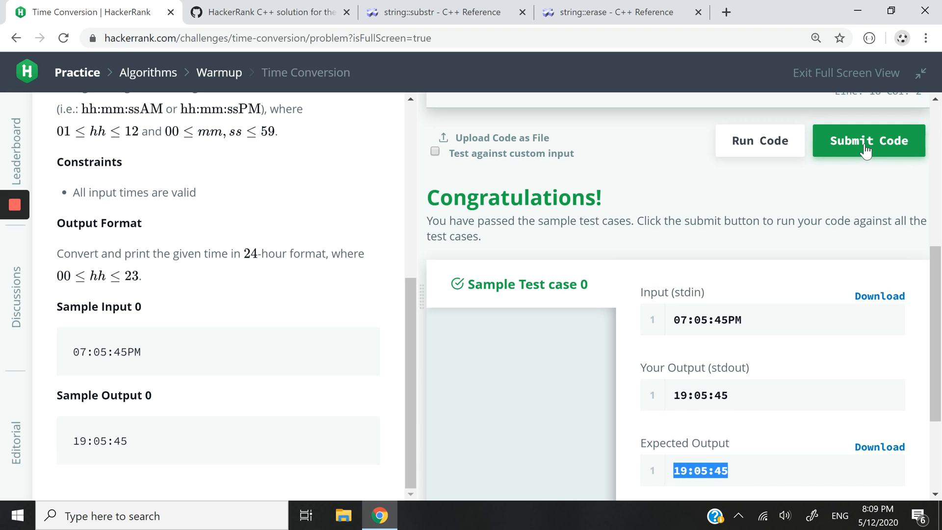
left_click(868, 141)
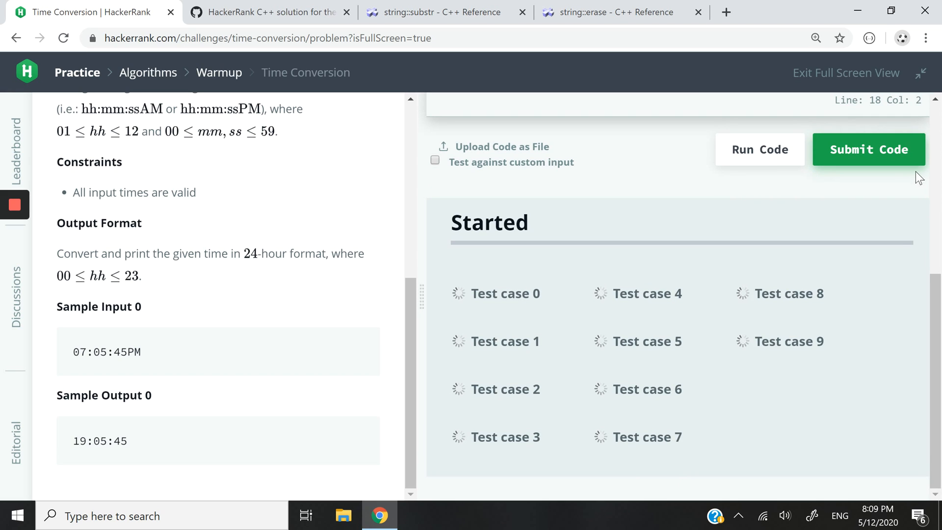
left_click(868, 149)
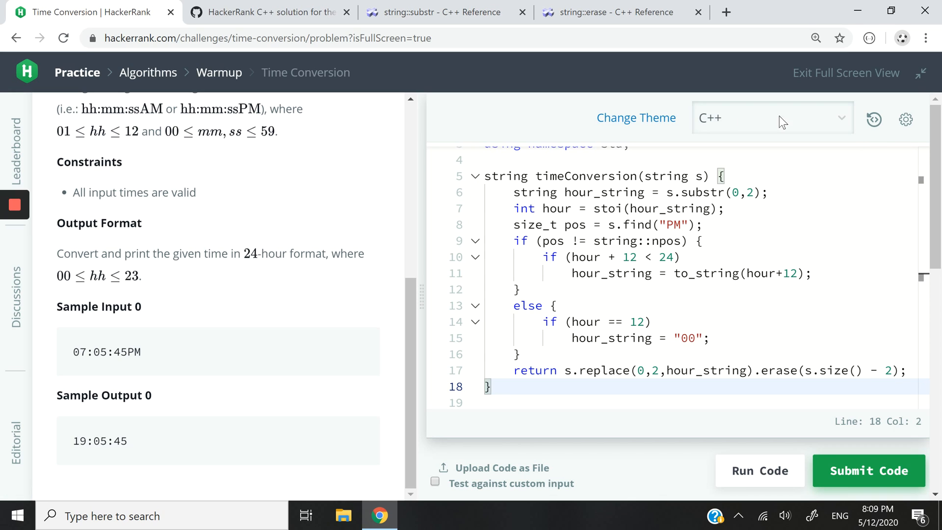
left_click(772, 116)
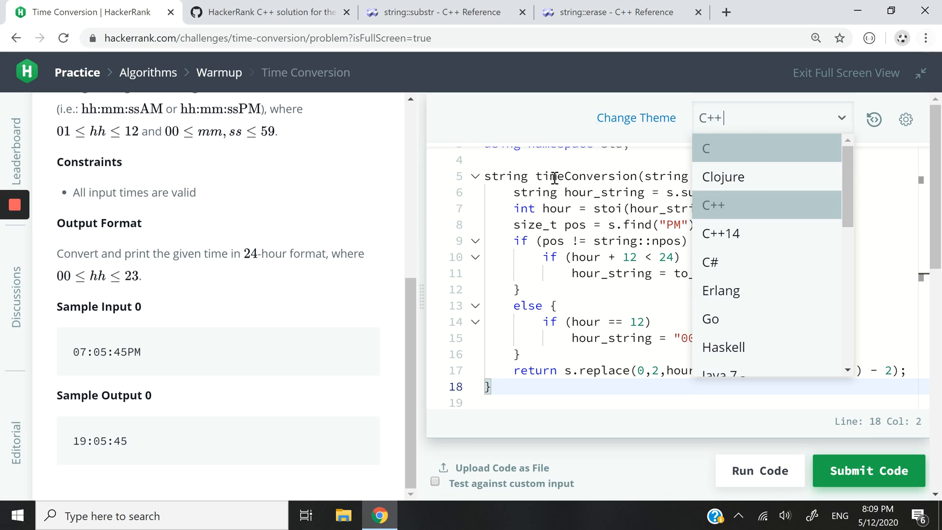
left_click(713, 205)
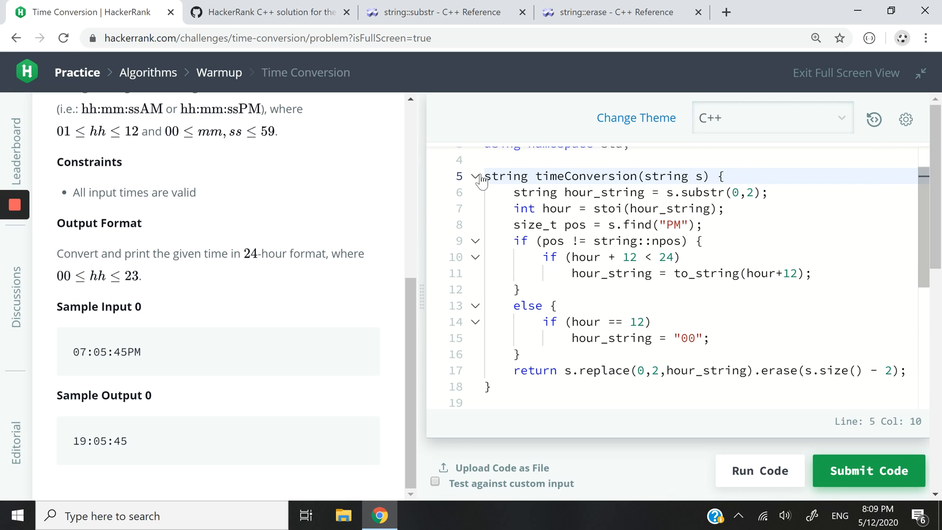
mouse_move(216, 140)
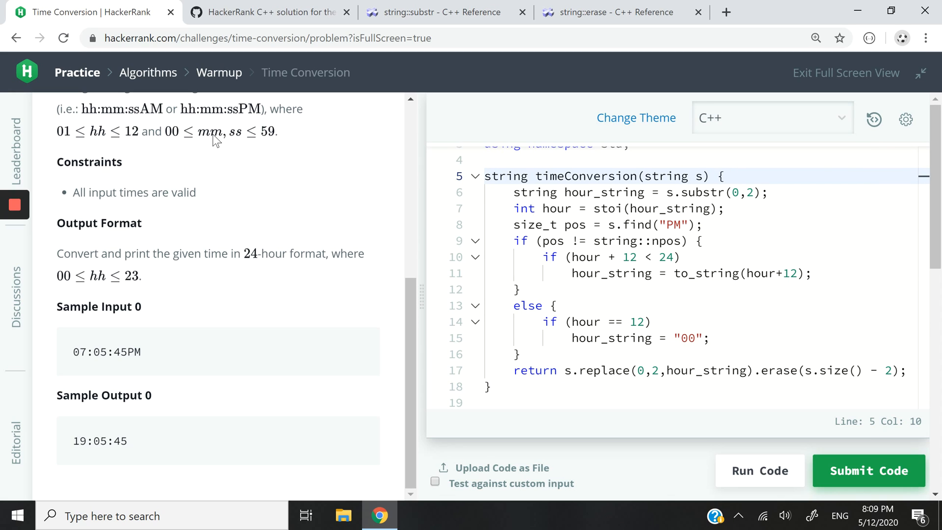